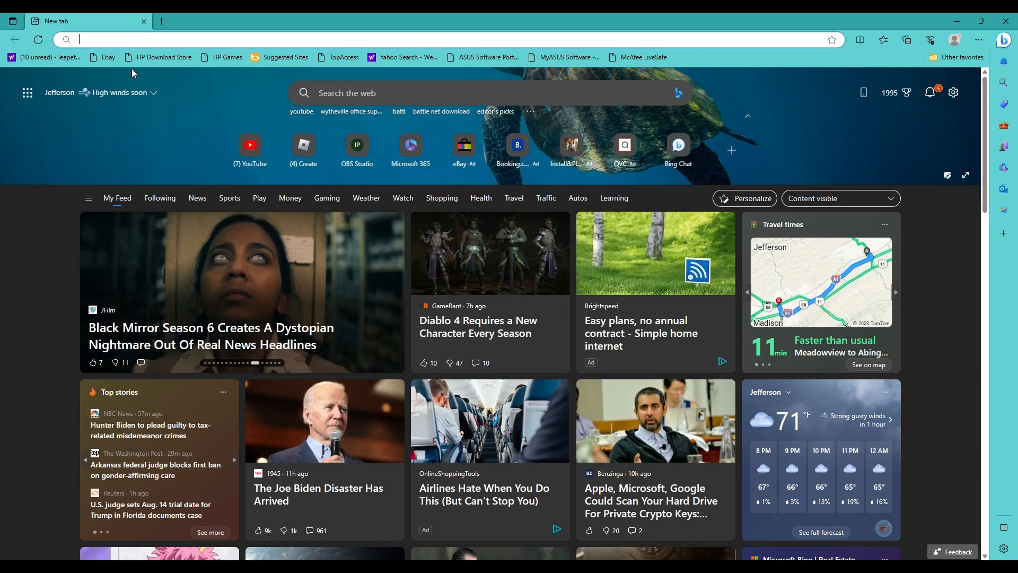
- Search the web for 'supper creater code' and choose the Home | Support-A-Creator result
type("supp")
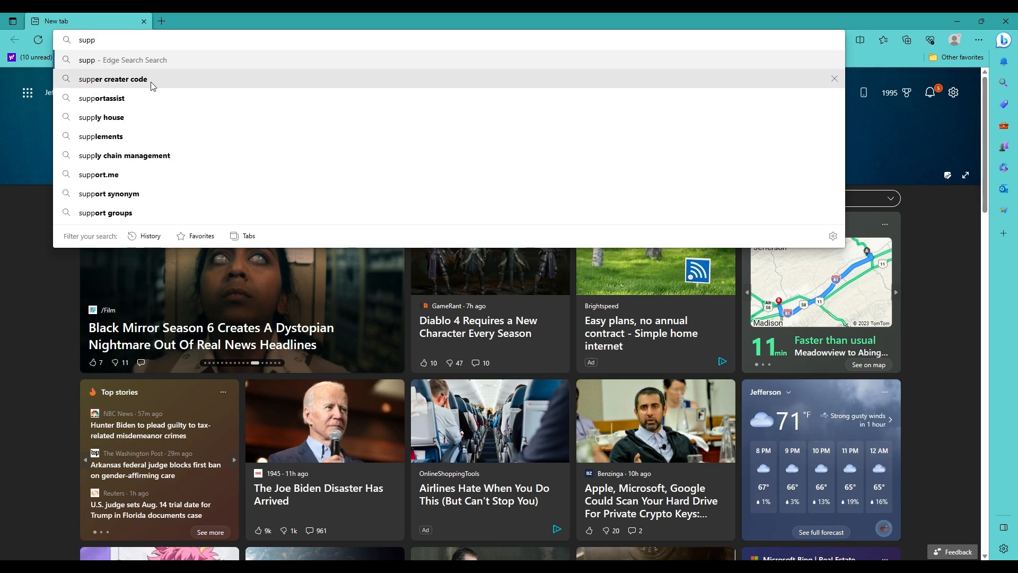
mouse_move(134, 83)
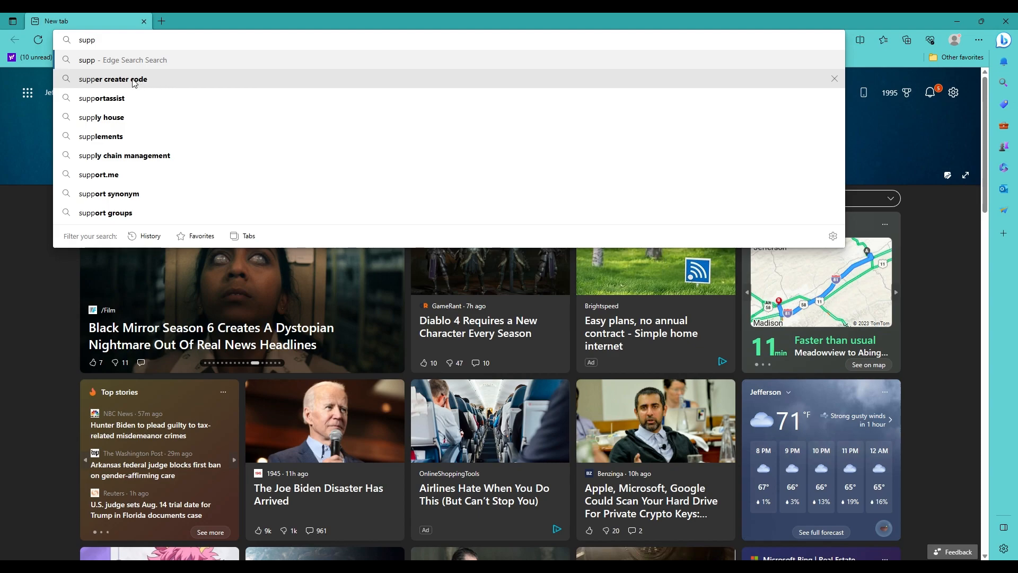
left_click(112, 78)
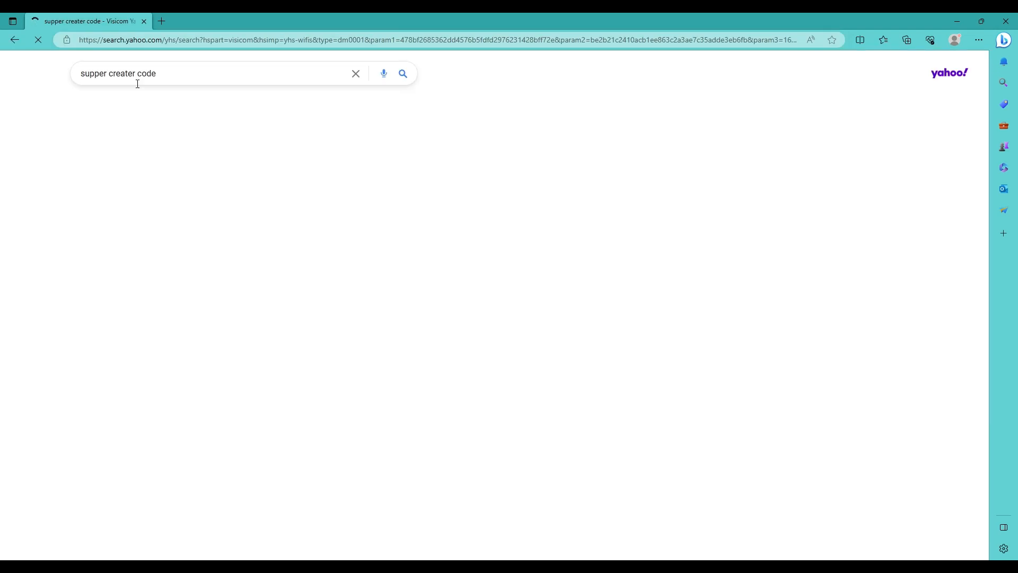
left_click(403, 73)
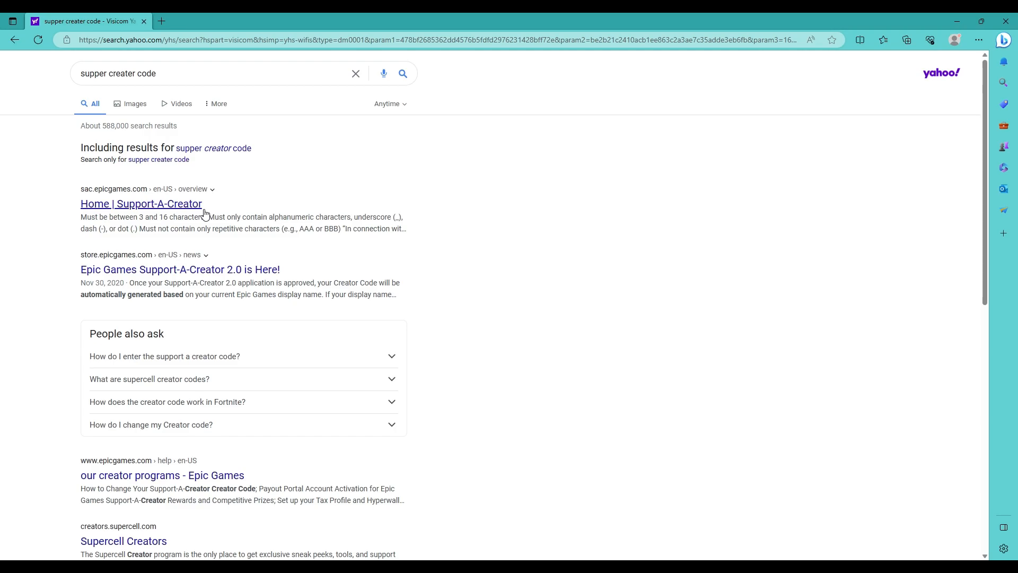
mouse_move(182, 209)
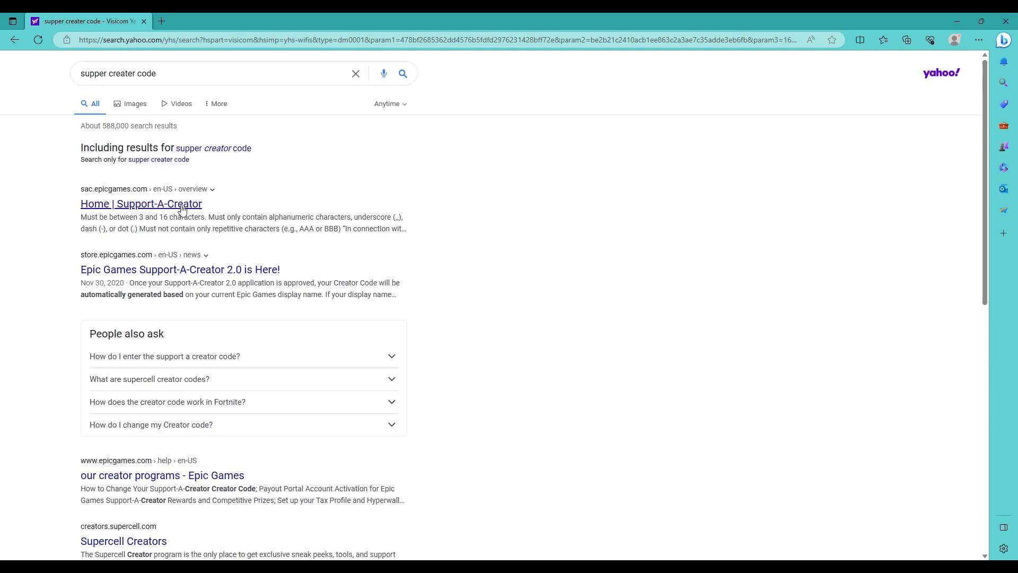
left_click(140, 203)
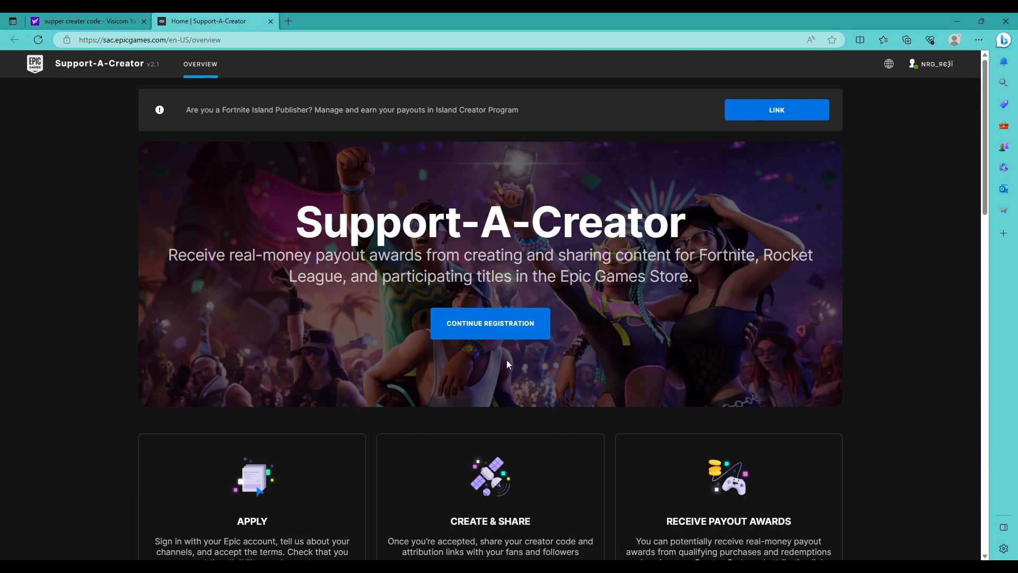
mouse_move(513, 258)
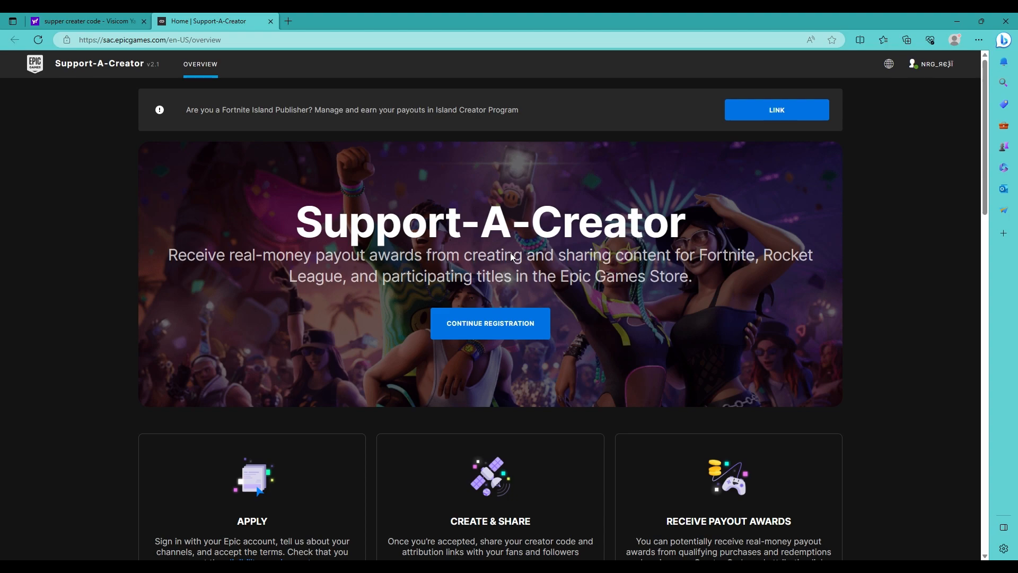
mouse_move(564, 323)
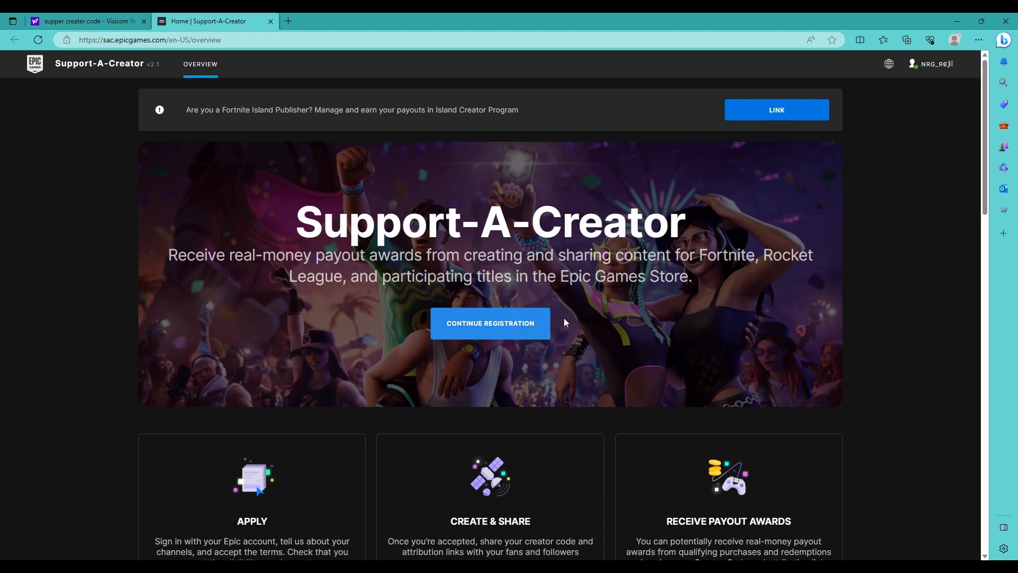
mouse_move(315, 160)
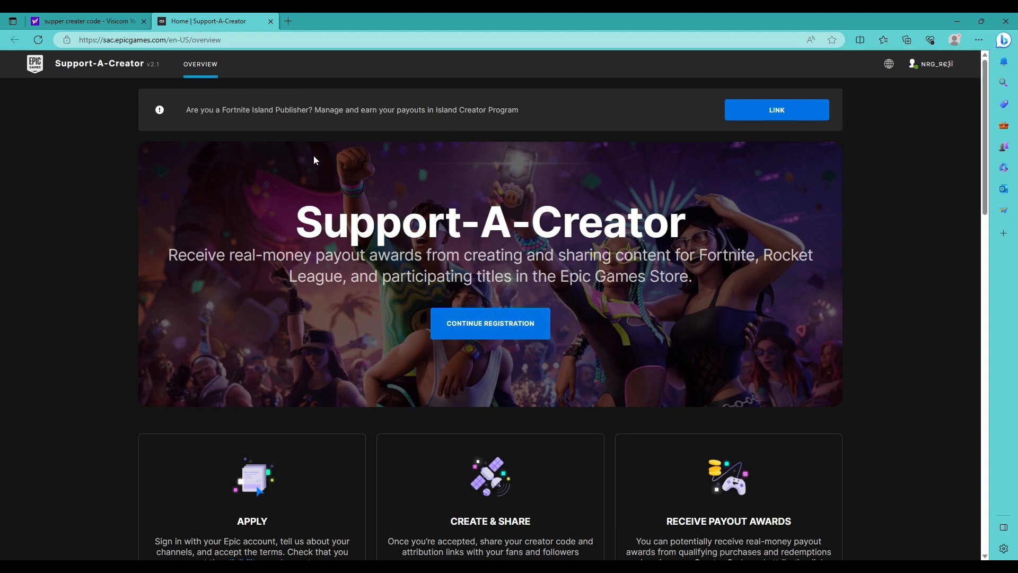
mouse_move(860, 122)
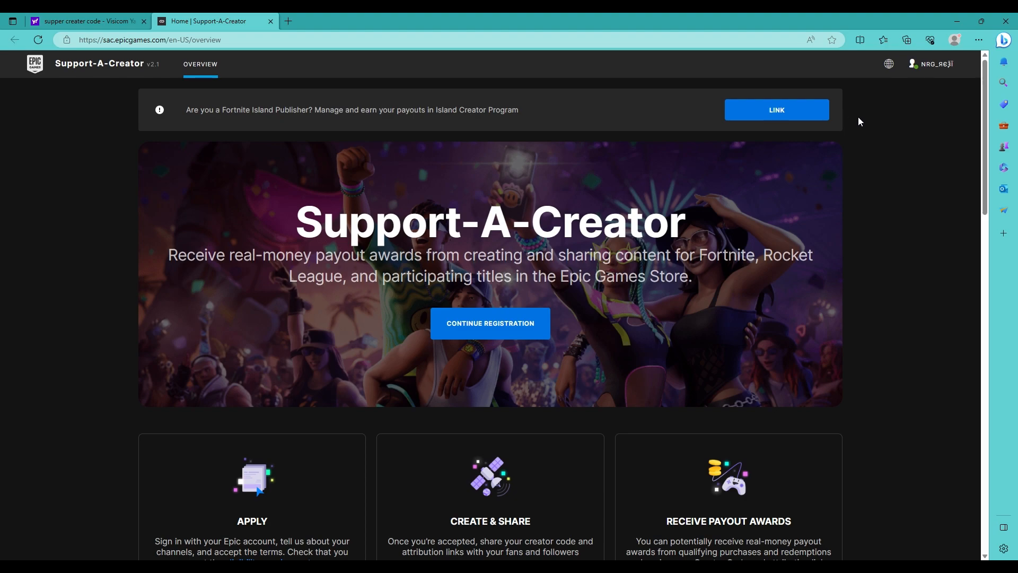
- Show the signed-in account's options list on the Support-A-Creator page
left_click(930, 63)
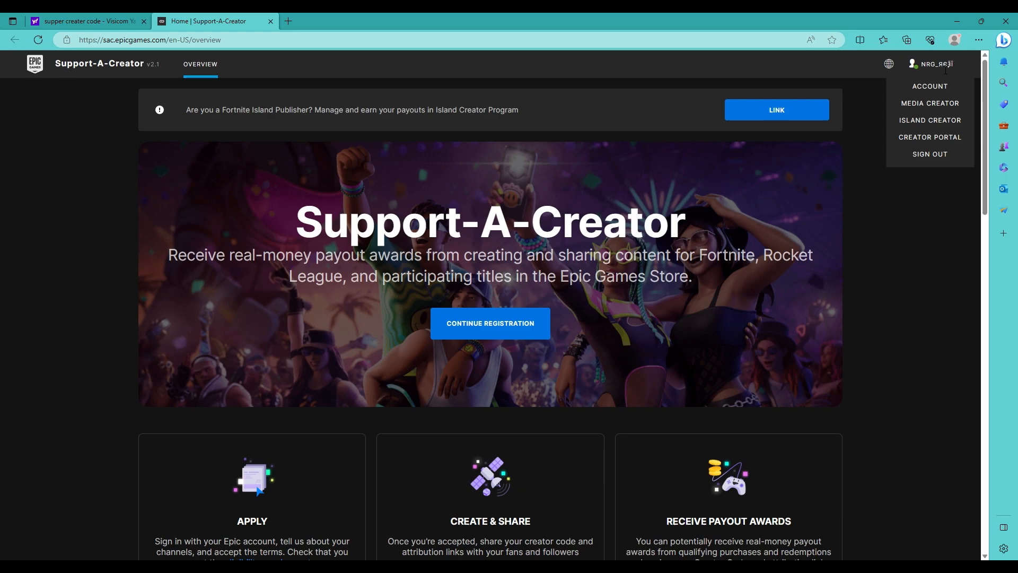
mouse_move(912, 69)
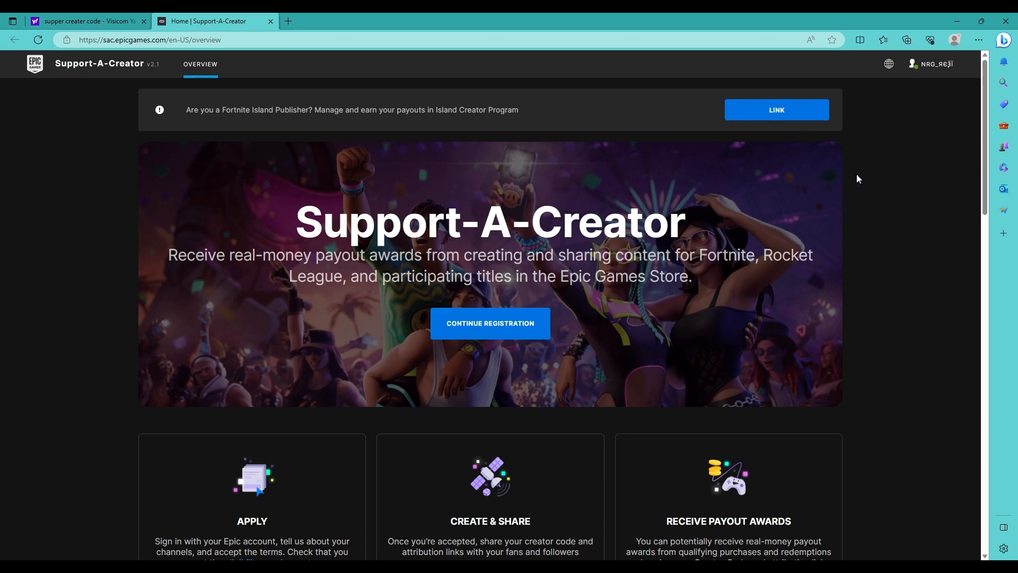
mouse_move(925, 174)
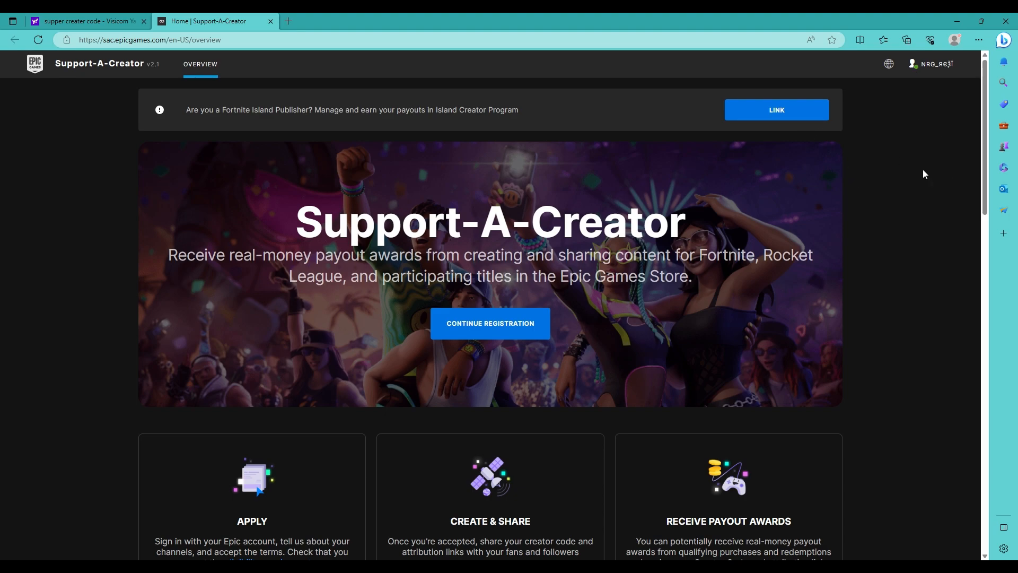
mouse_move(460, 360)
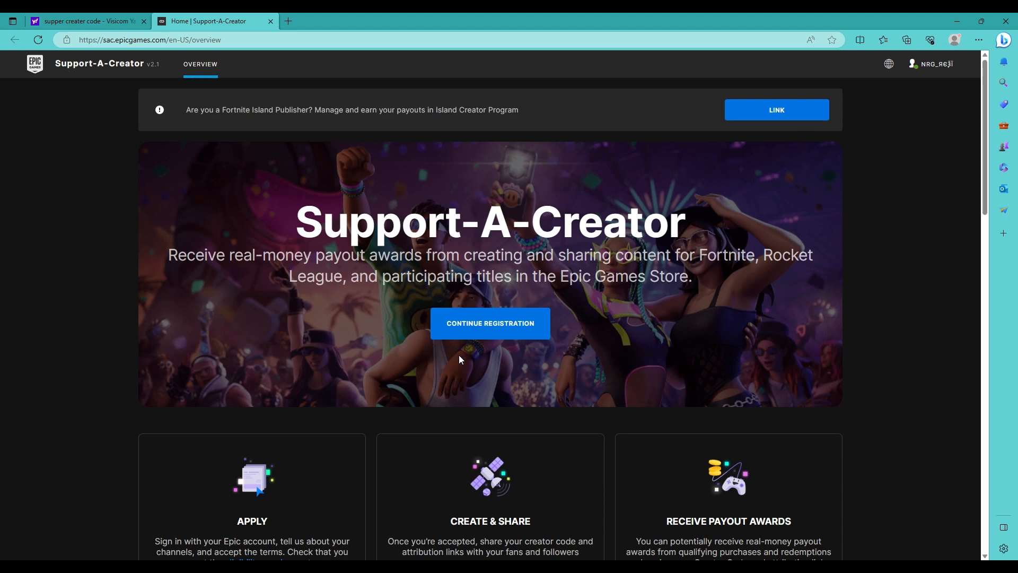
mouse_move(536, 347)
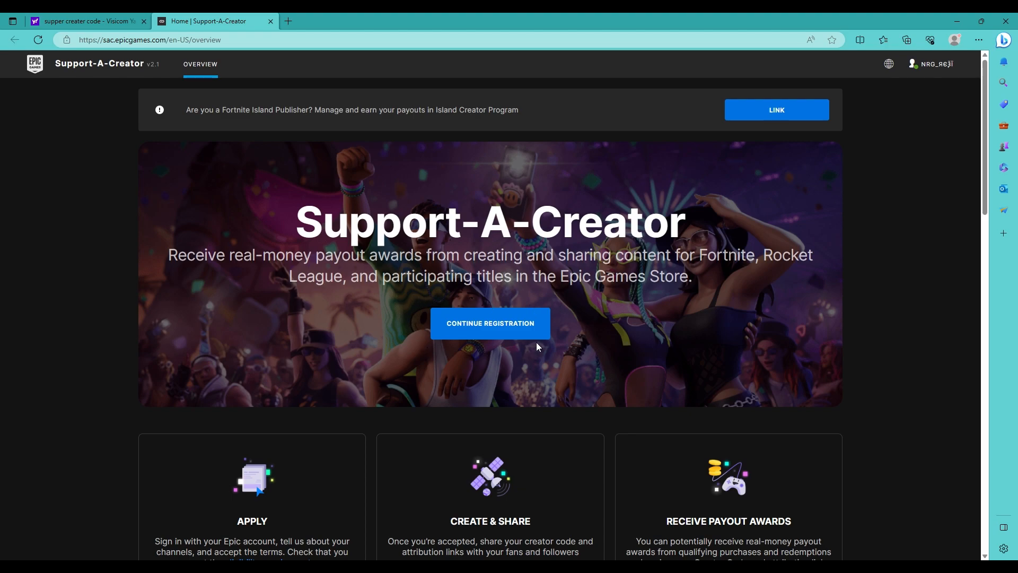
mouse_move(495, 353)
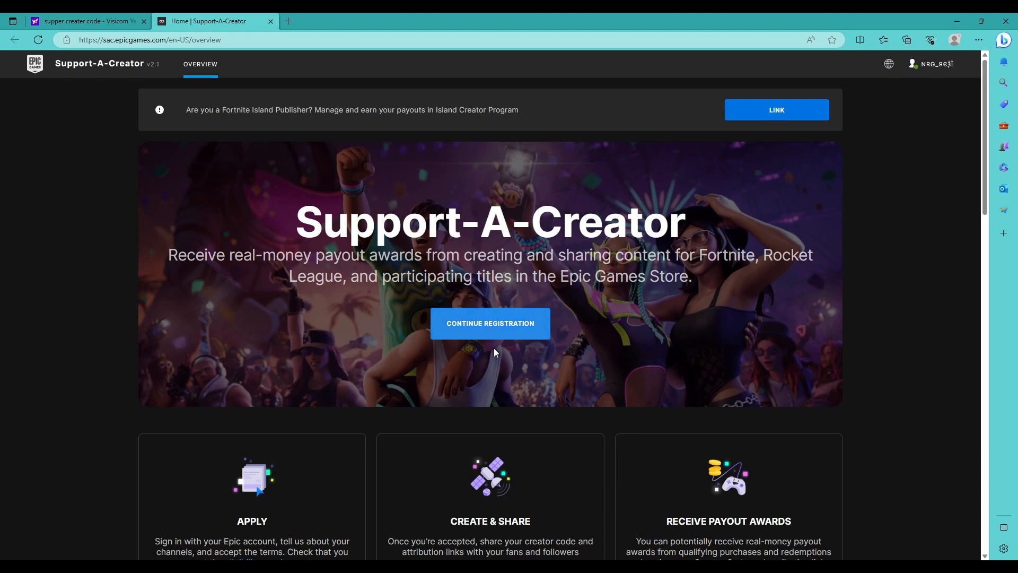
mouse_move(553, 337)
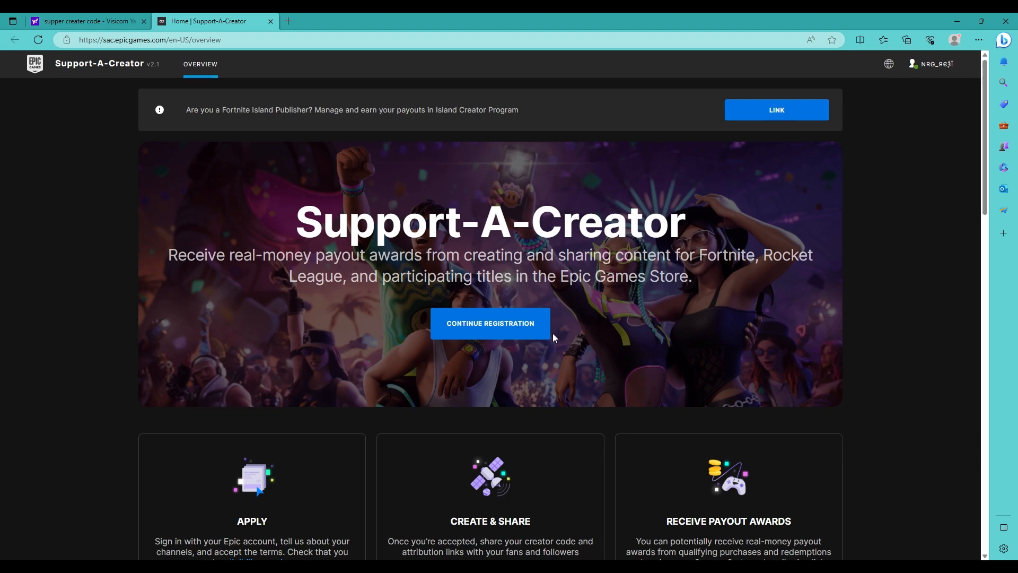
mouse_move(562, 327)
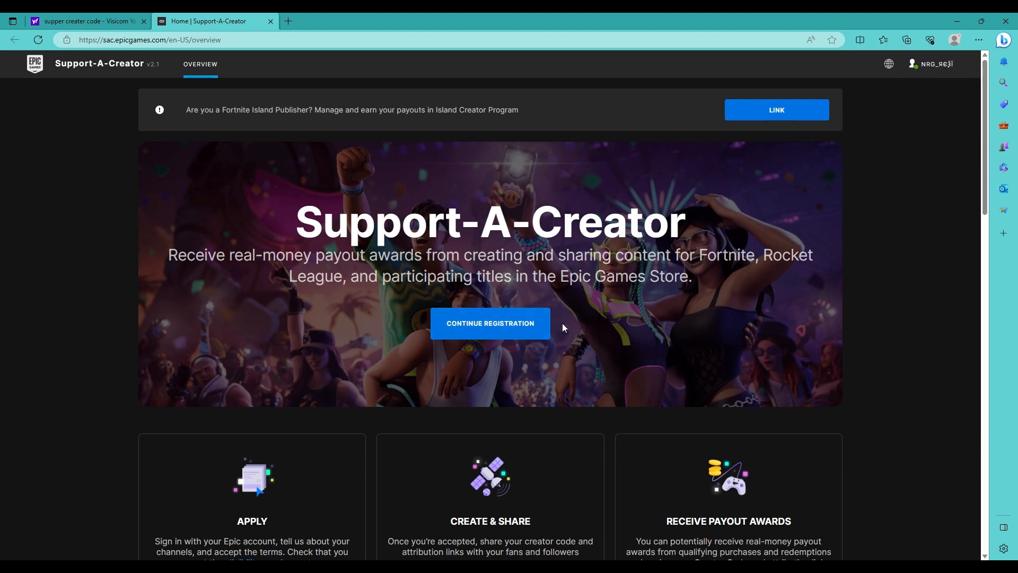
mouse_move(531, 315)
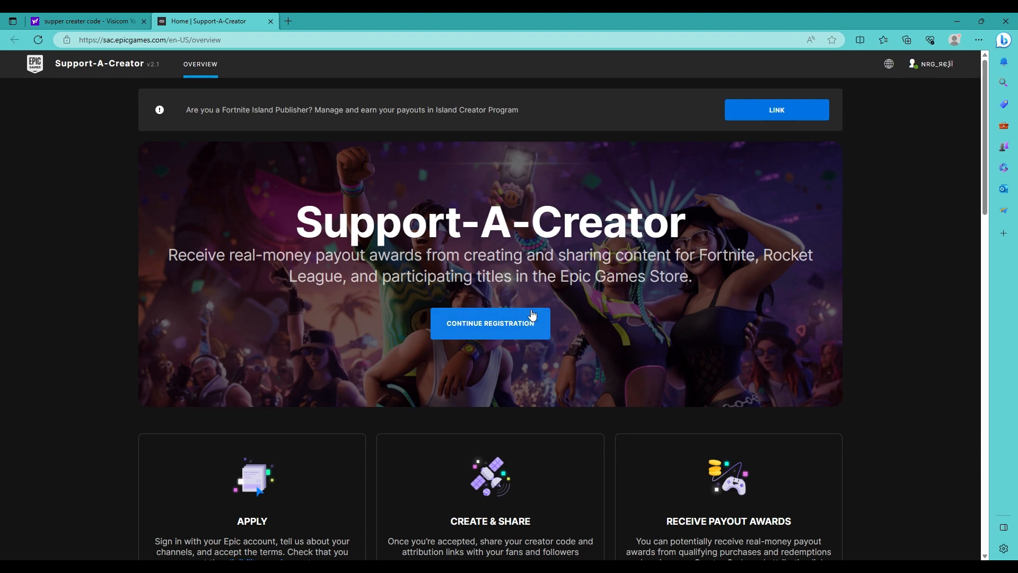
mouse_move(391, 325)
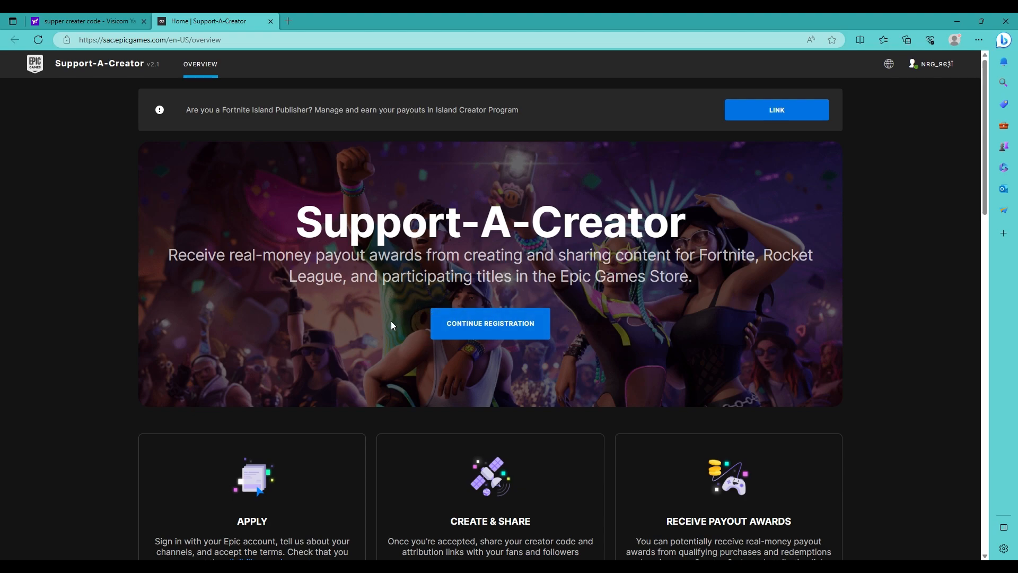
mouse_move(522, 343)
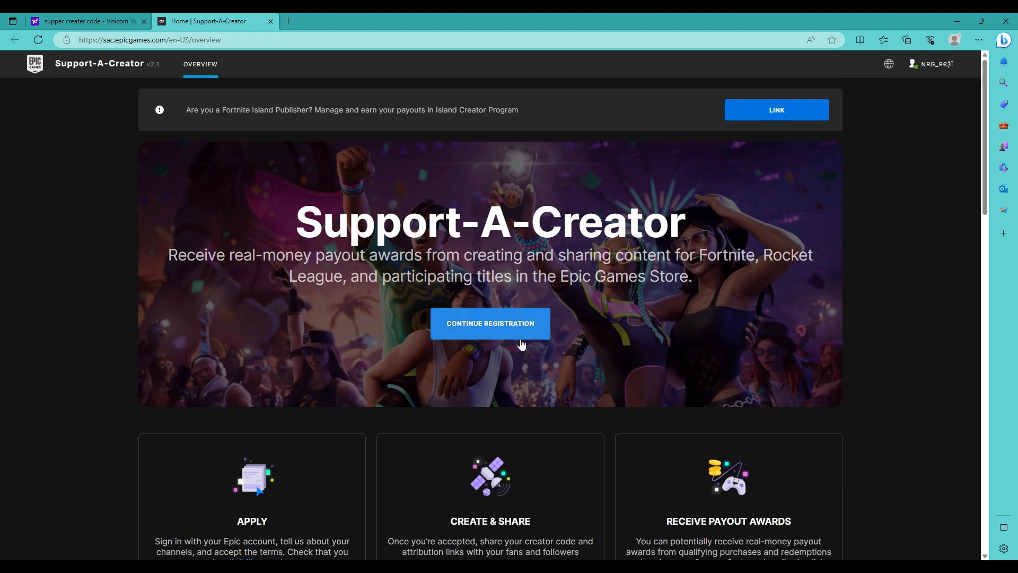
mouse_move(526, 348)
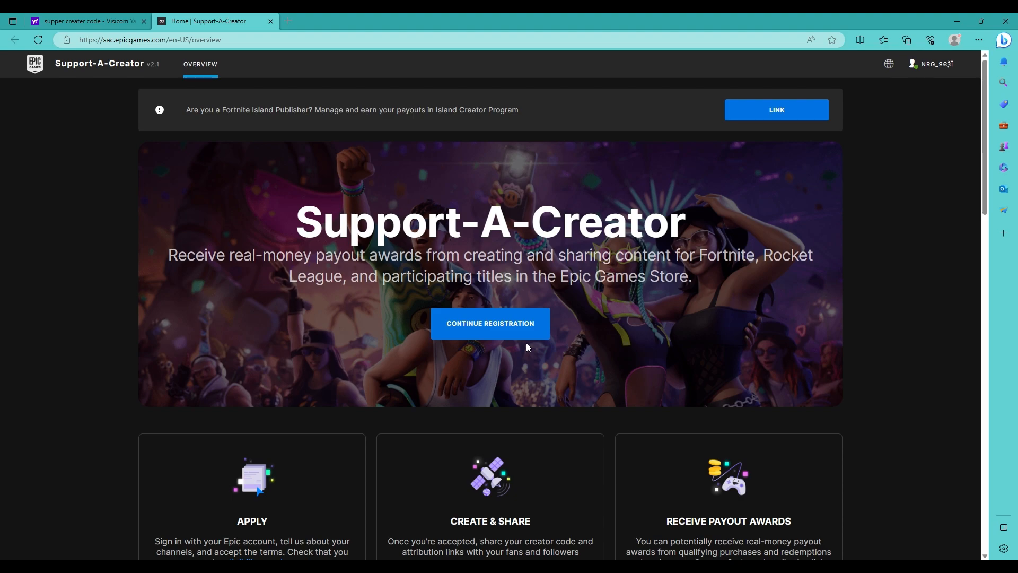
mouse_move(630, 357)
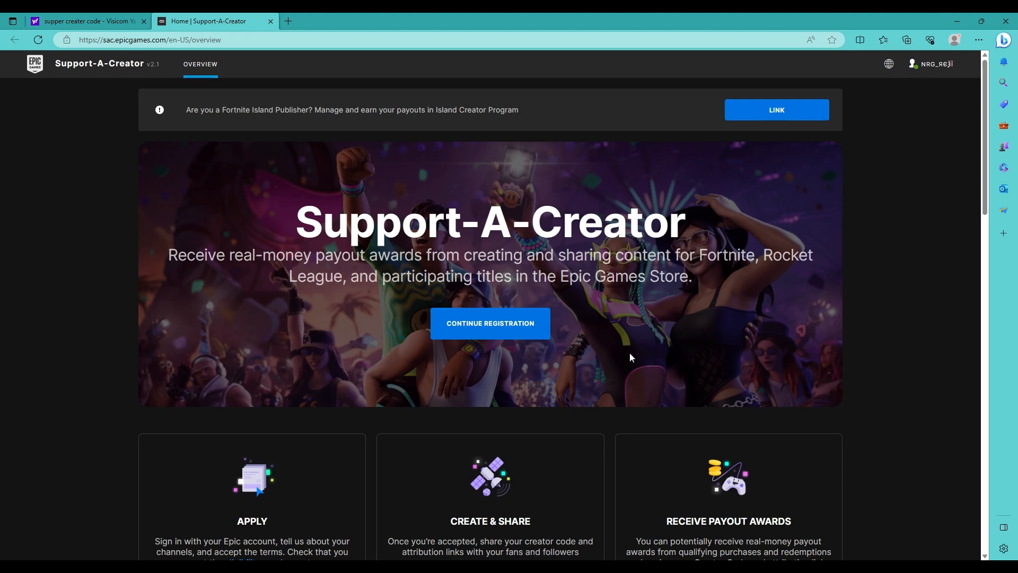
mouse_move(709, 246)
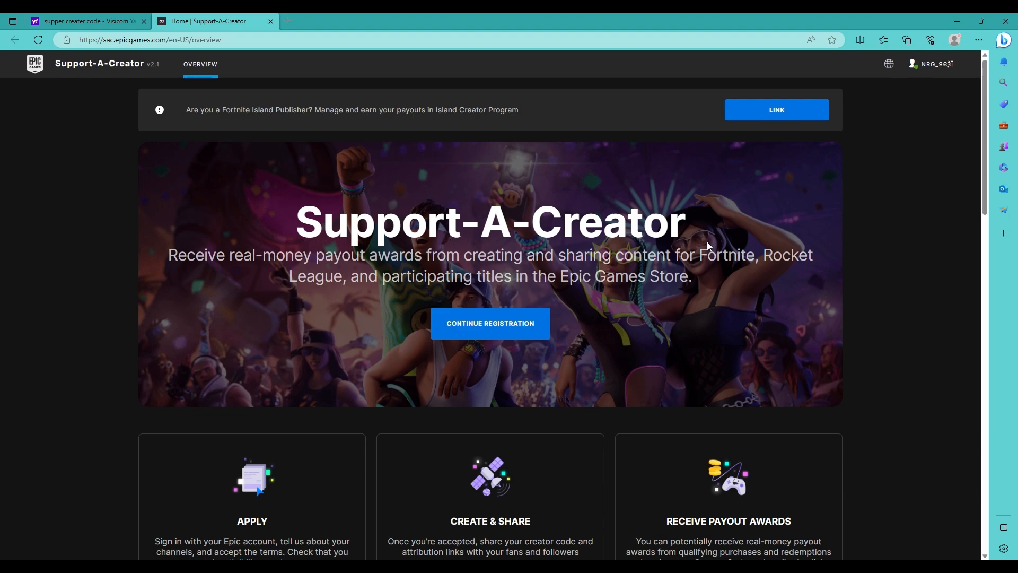
mouse_move(211, 241)
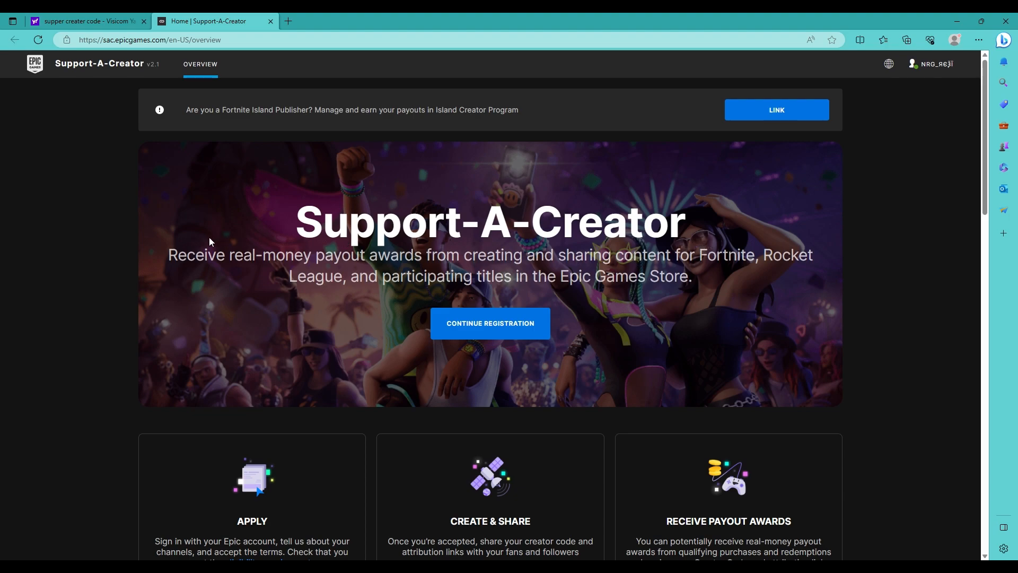
mouse_move(315, 258)
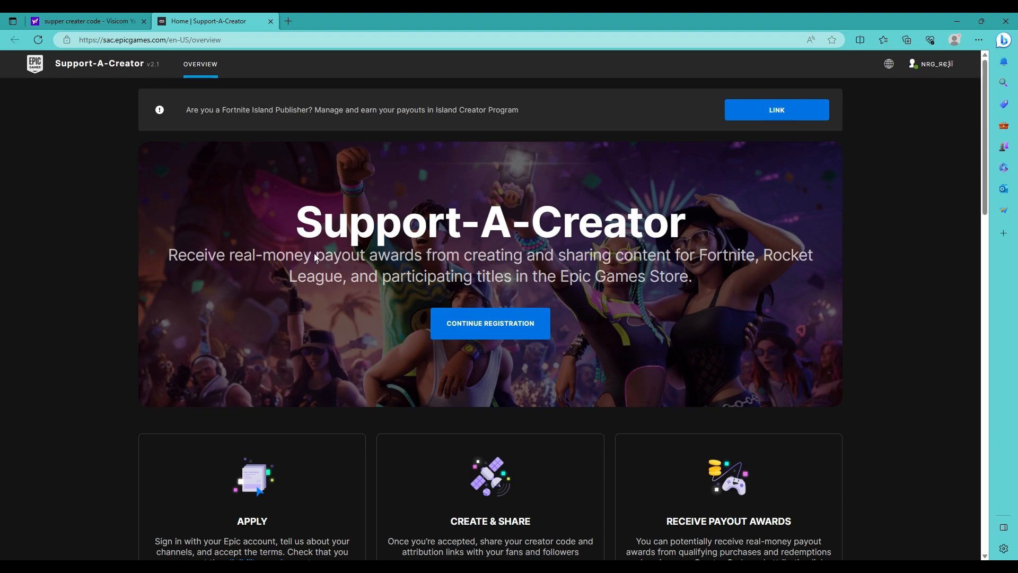
scroll("down", 3)
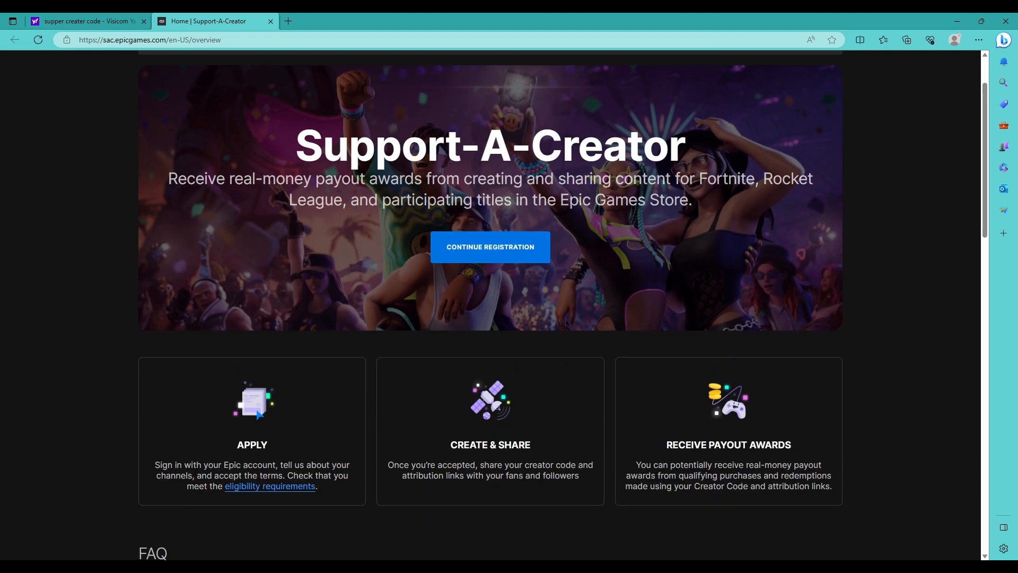
mouse_move(455, 410)
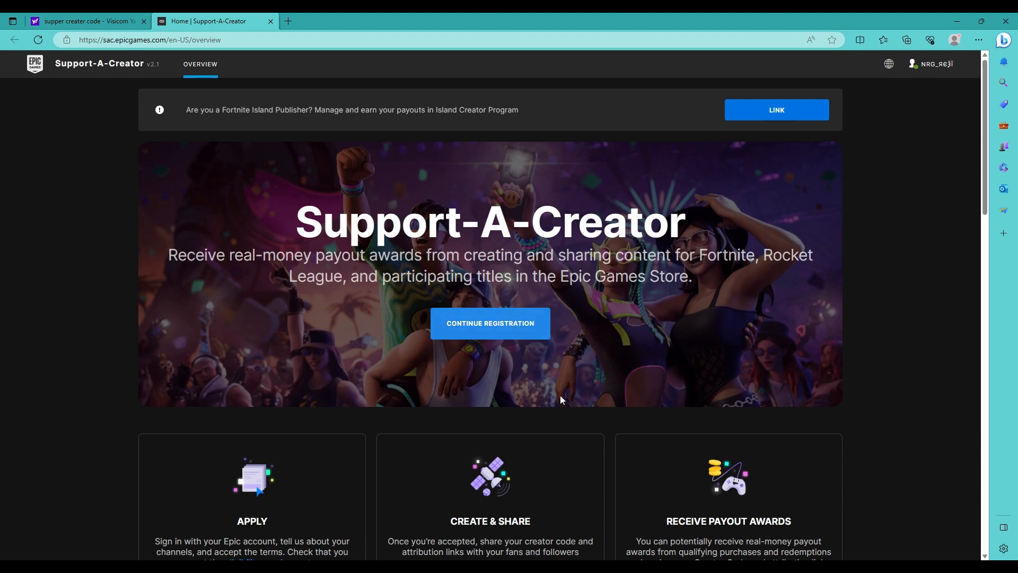
mouse_move(406, 387)
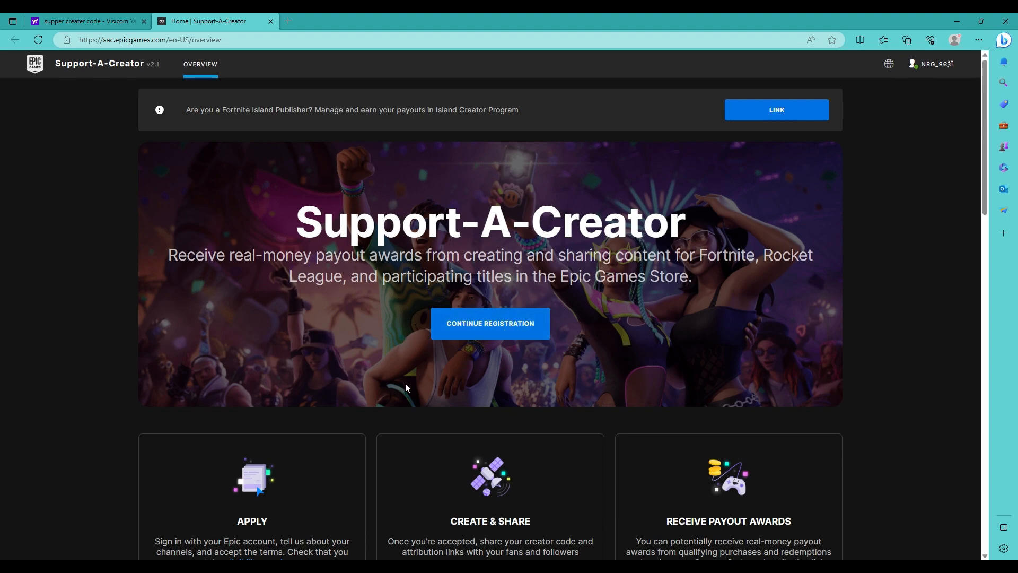
mouse_move(374, 300)
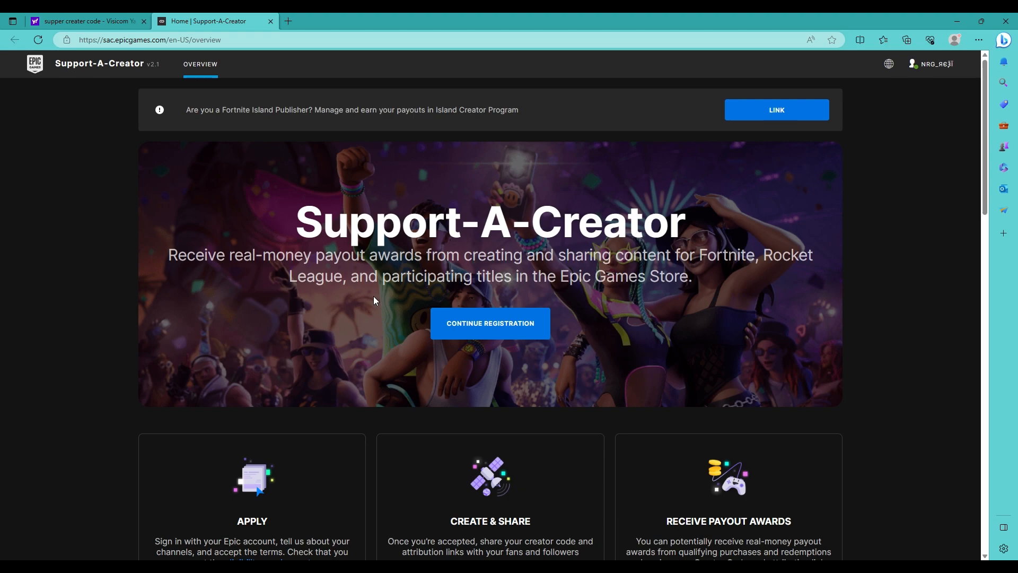
mouse_move(314, 279)
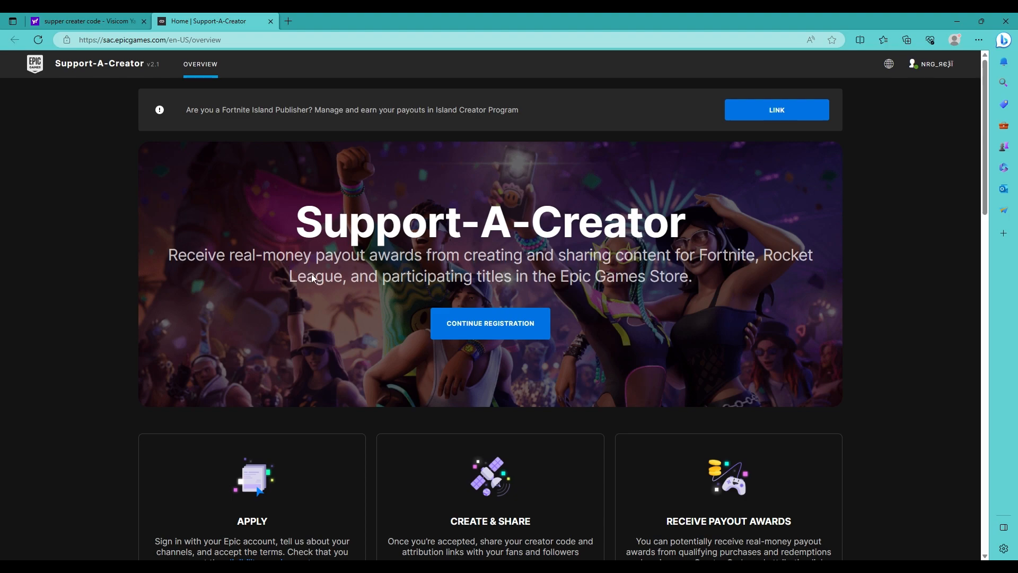
mouse_move(318, 310)
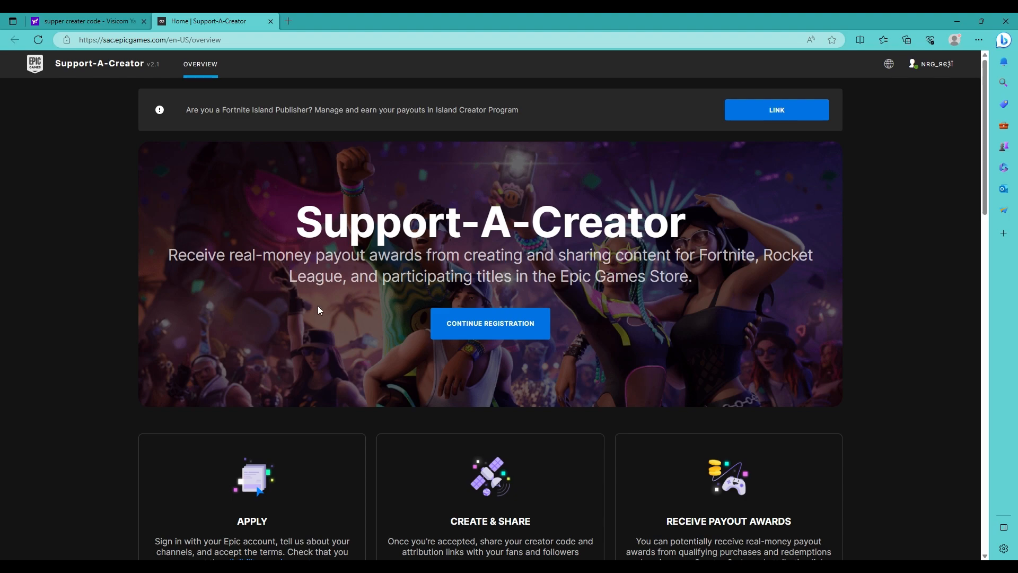
mouse_move(567, 245)
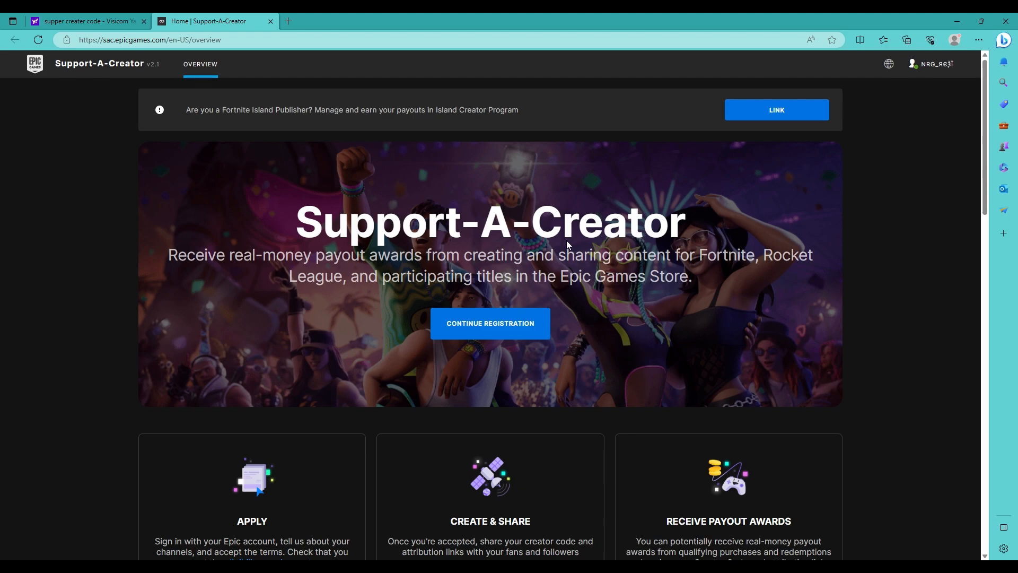
- Review the FAQ eligibility answer (1,000+ followers on YouTube, Twitch, Twitter or VK) and collapse it
scroll("down", 3)
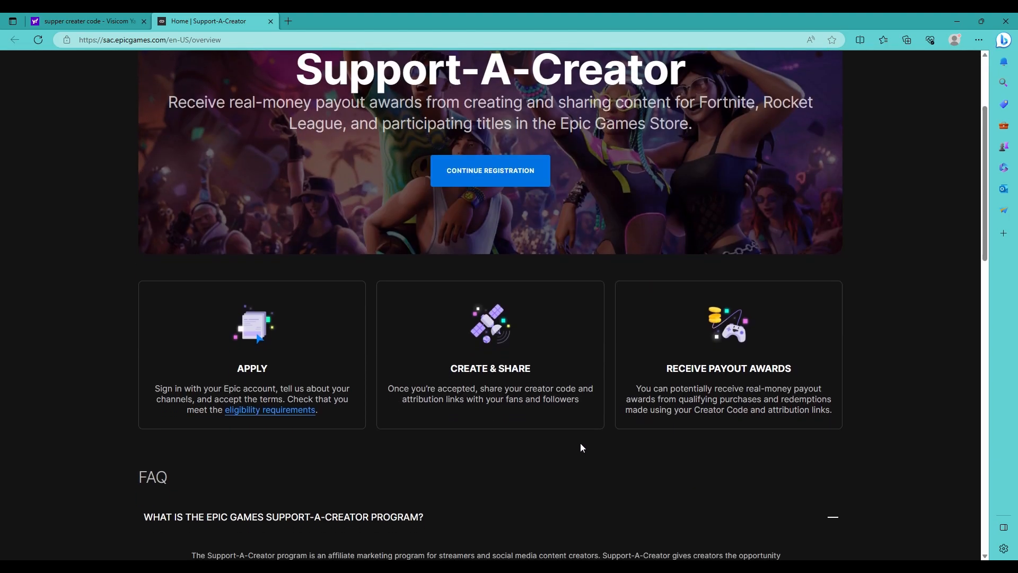
scroll("down", 3)
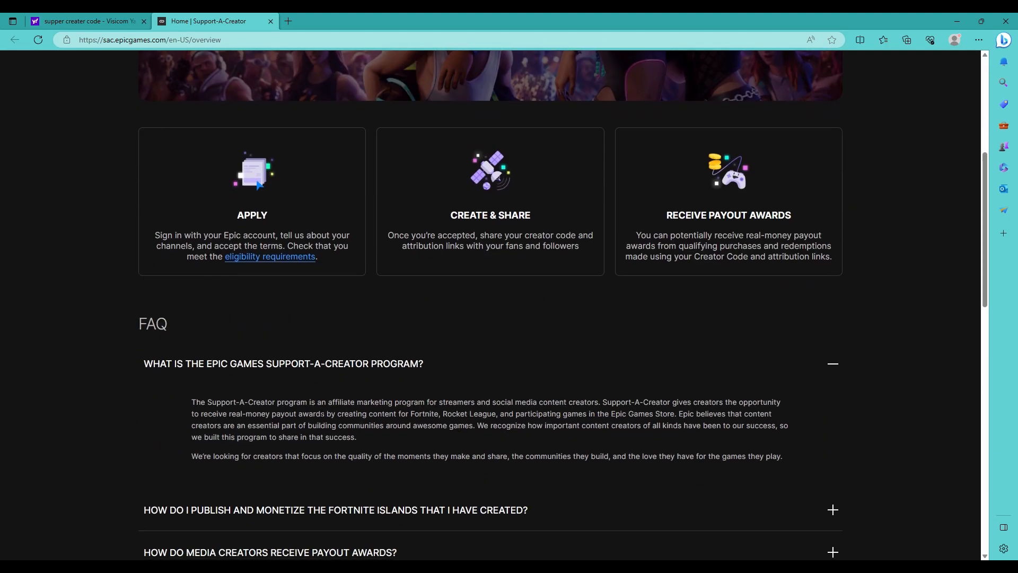
scroll("down", 3)
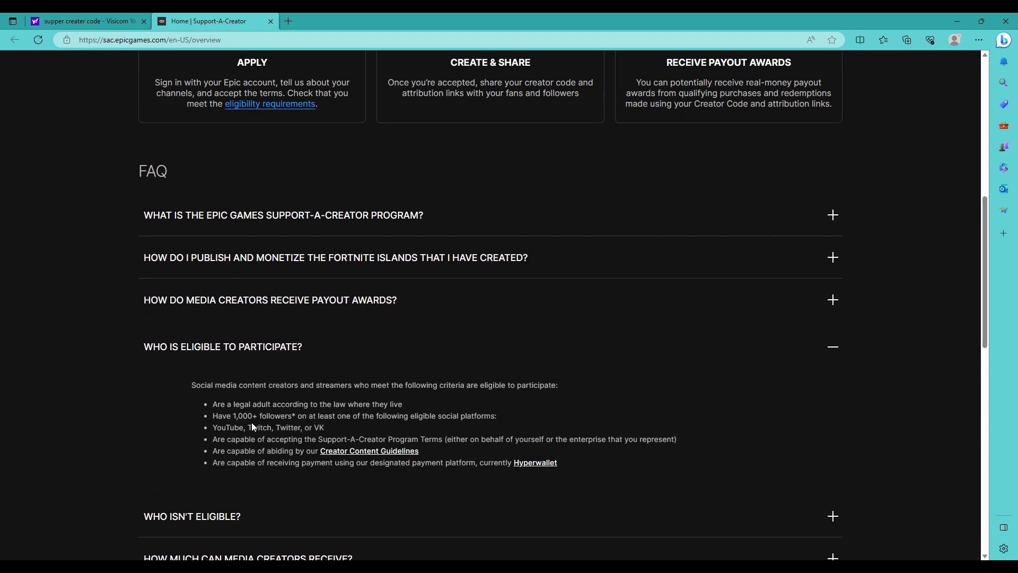
mouse_move(305, 426)
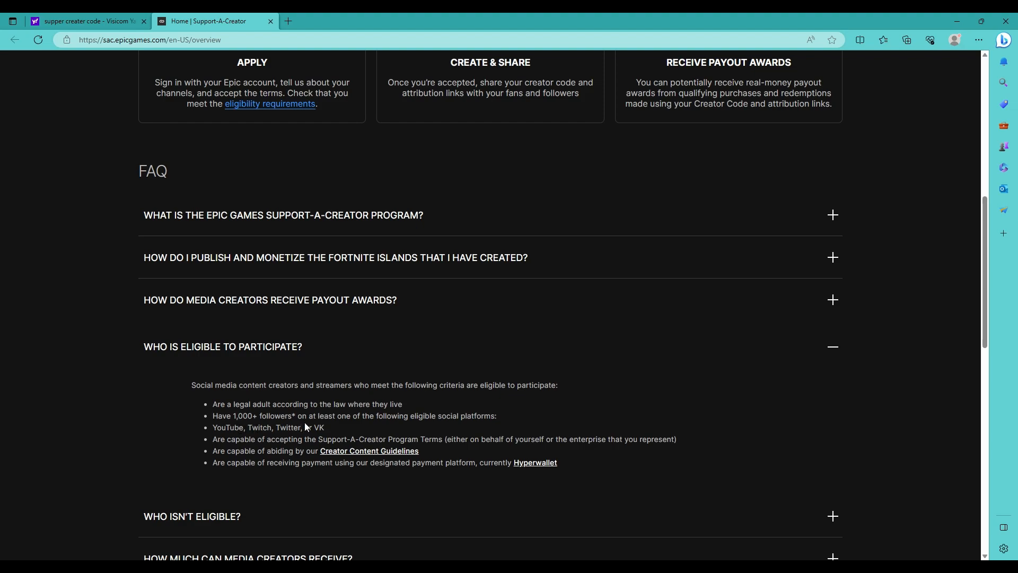
mouse_move(481, 427)
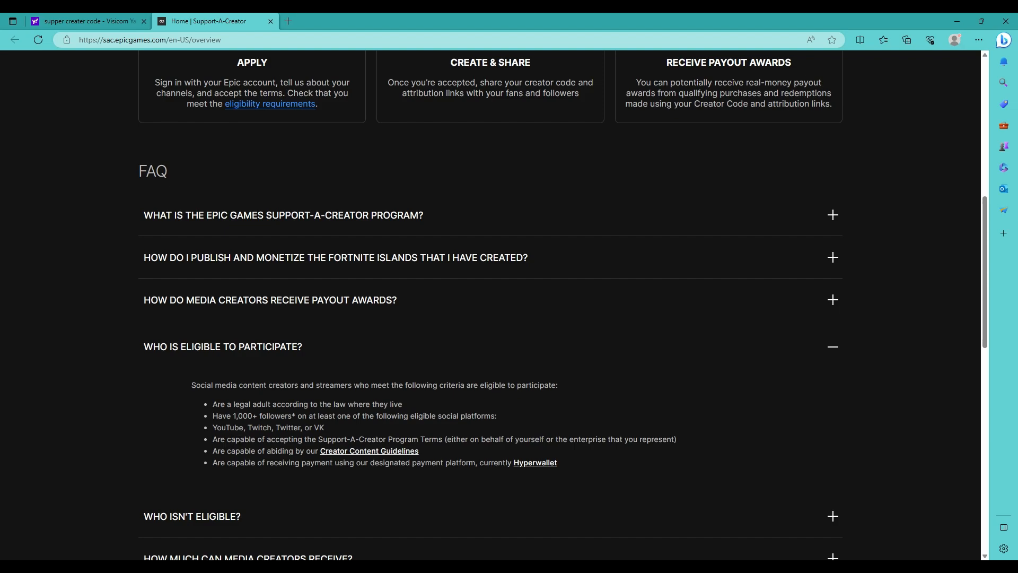
mouse_move(217, 451)
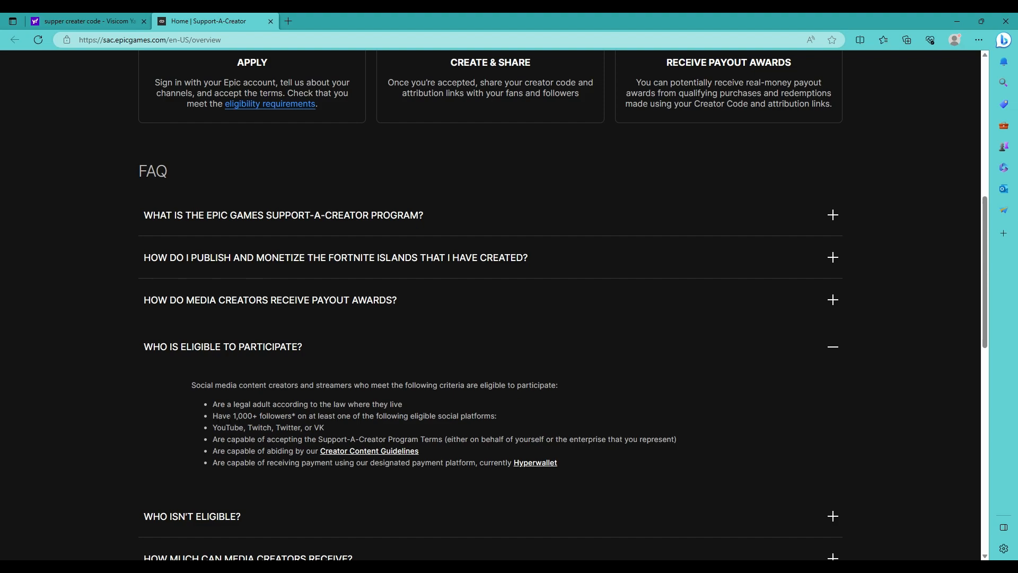
mouse_move(327, 411)
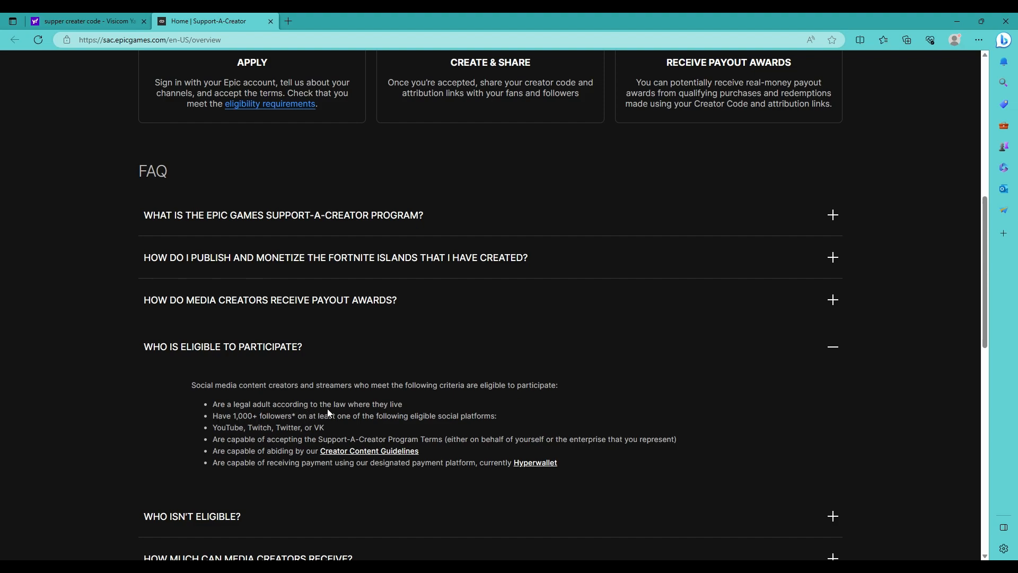
mouse_move(420, 453)
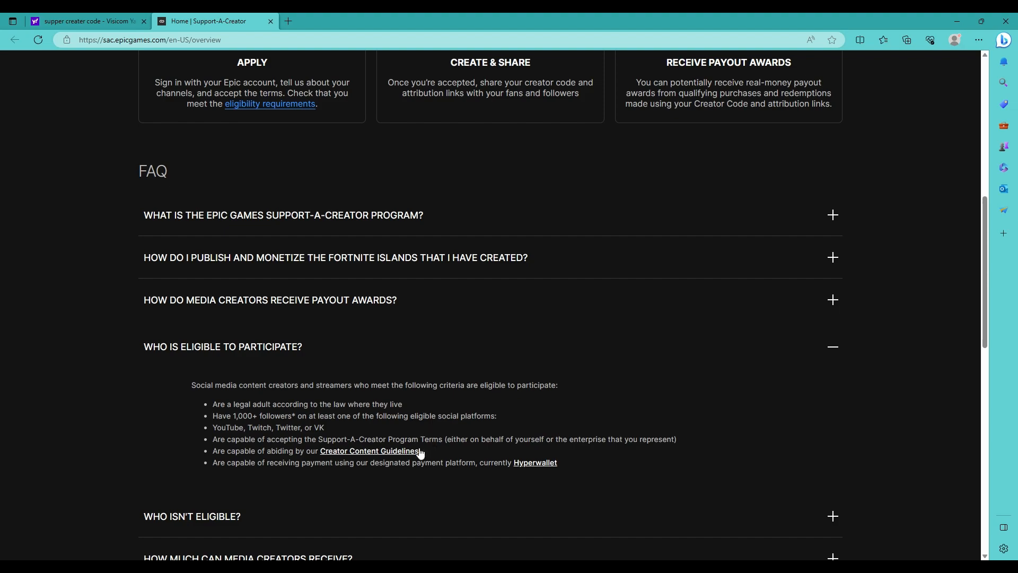
left_click(833, 347)
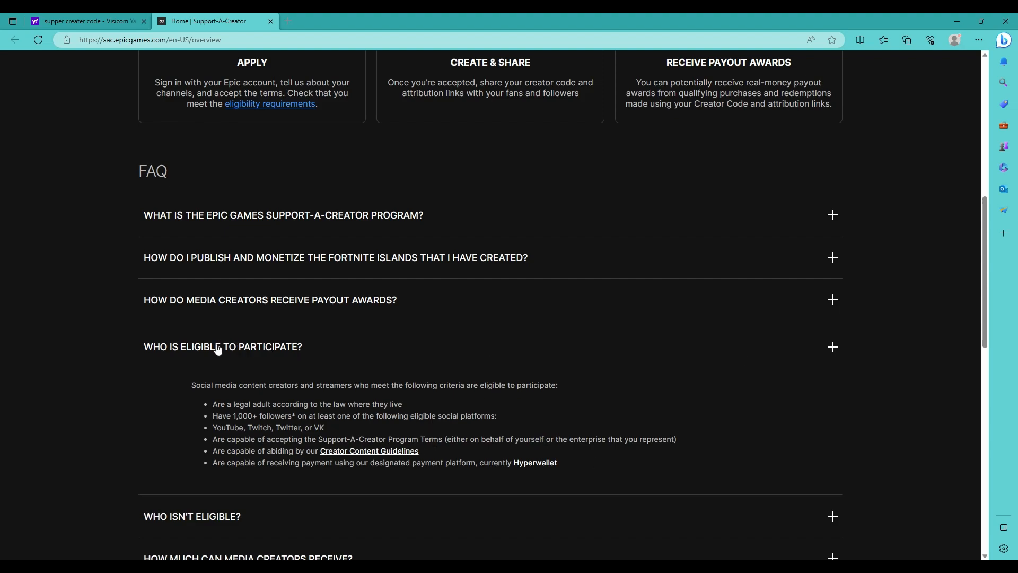
scroll("down", 3)
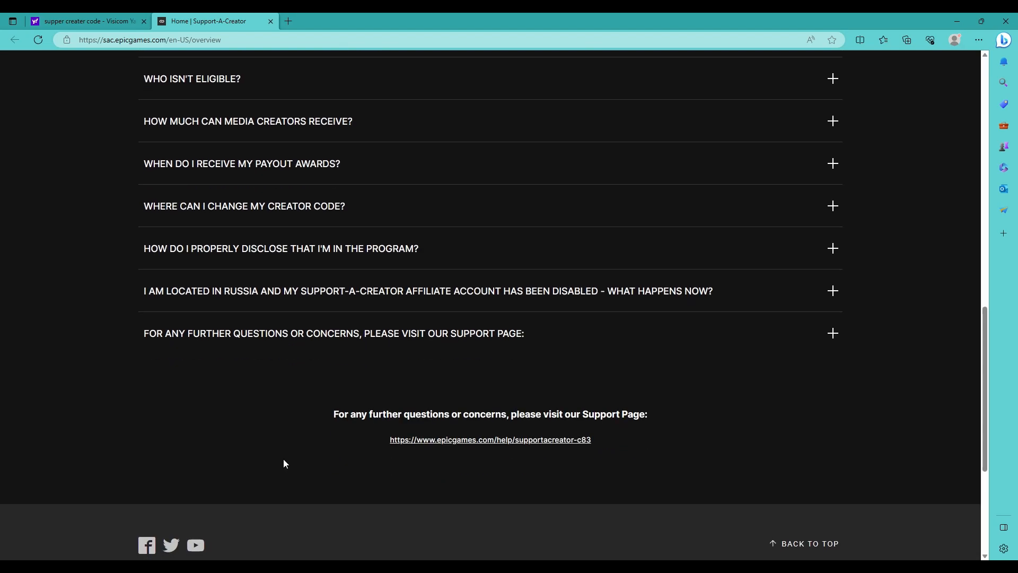
mouse_move(256, 345)
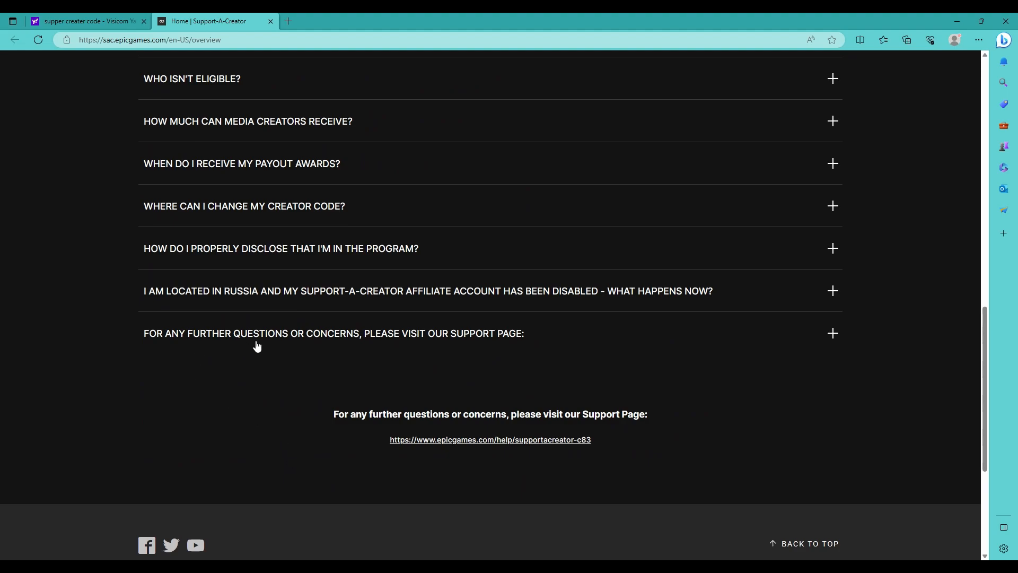
mouse_move(817, 343)
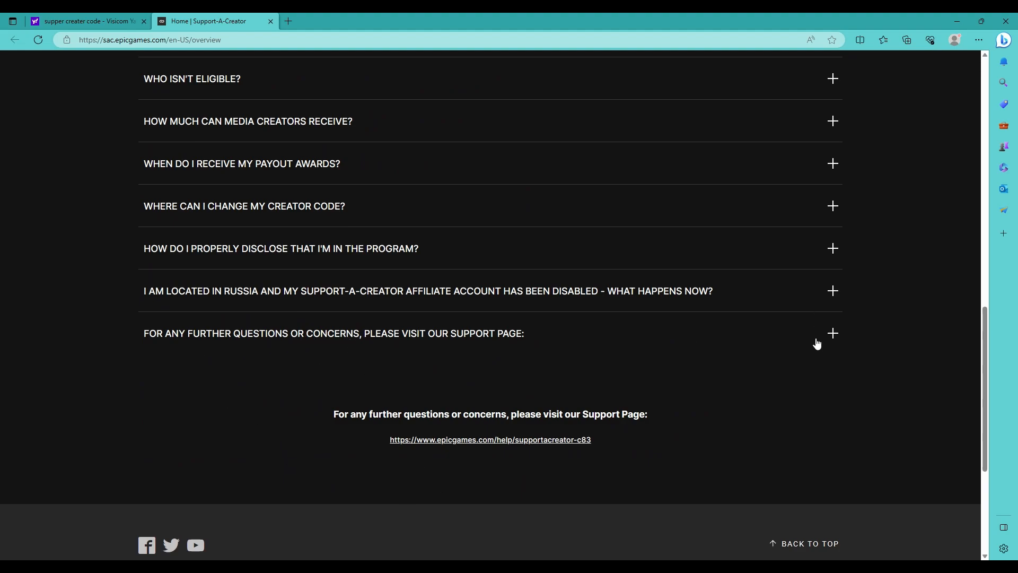
scroll("up", 3)
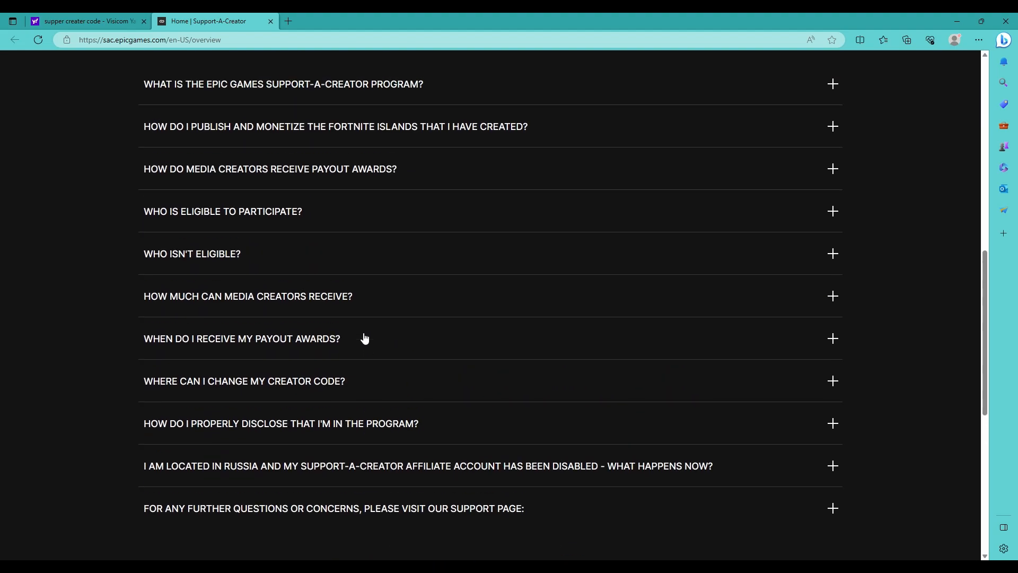
scroll("up", 3)
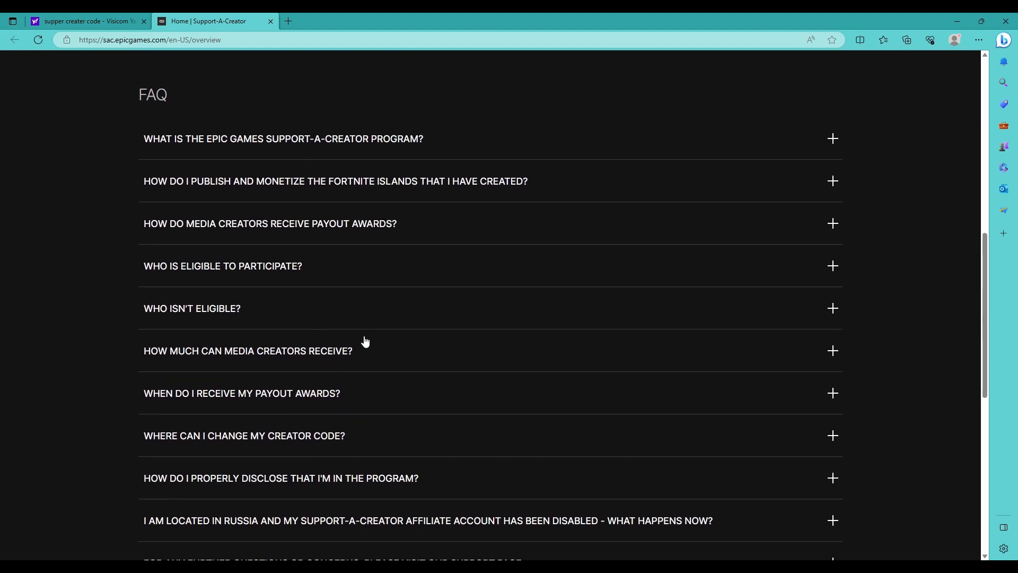
mouse_move(377, 356)
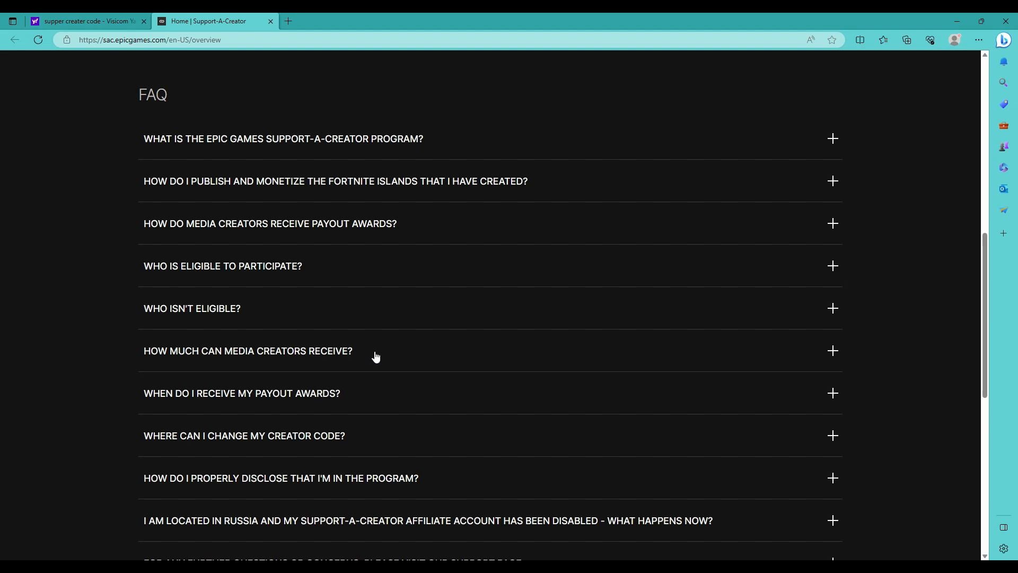
scroll("up", 3)
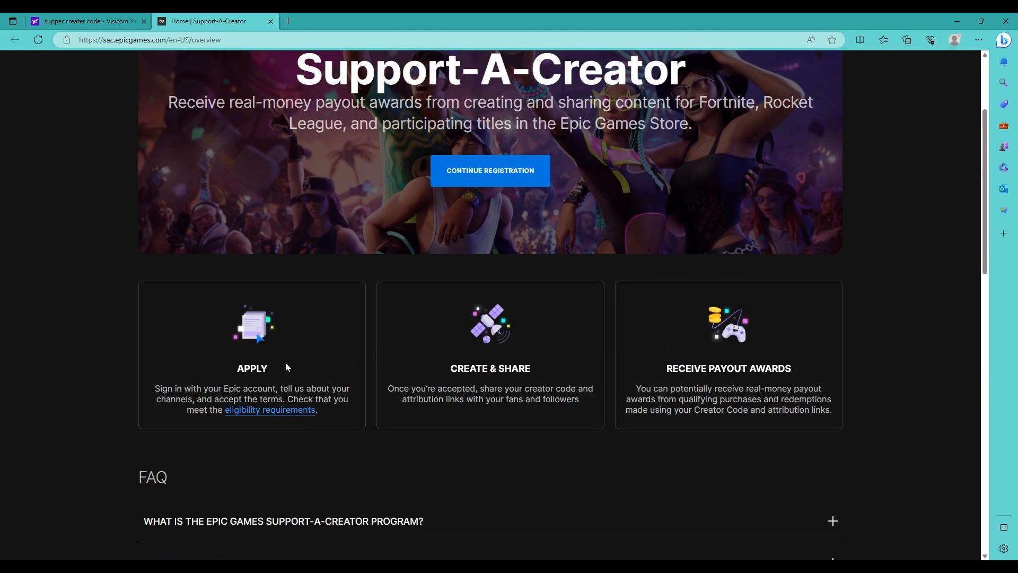
- Scroll the overview page back up toward the Support-A-Creator banner
scroll("up", 3)
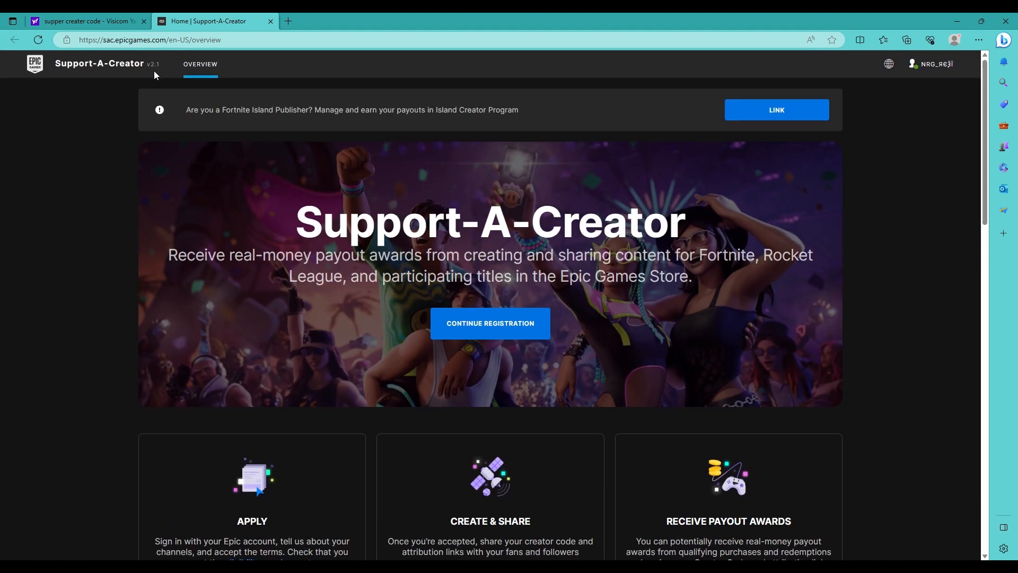
mouse_move(423, 209)
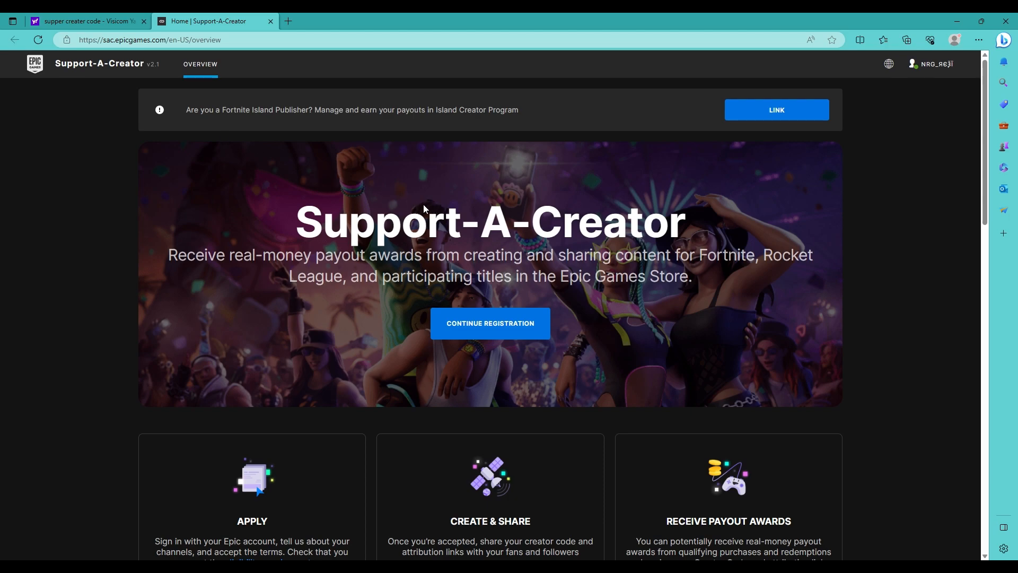
mouse_move(651, 100)
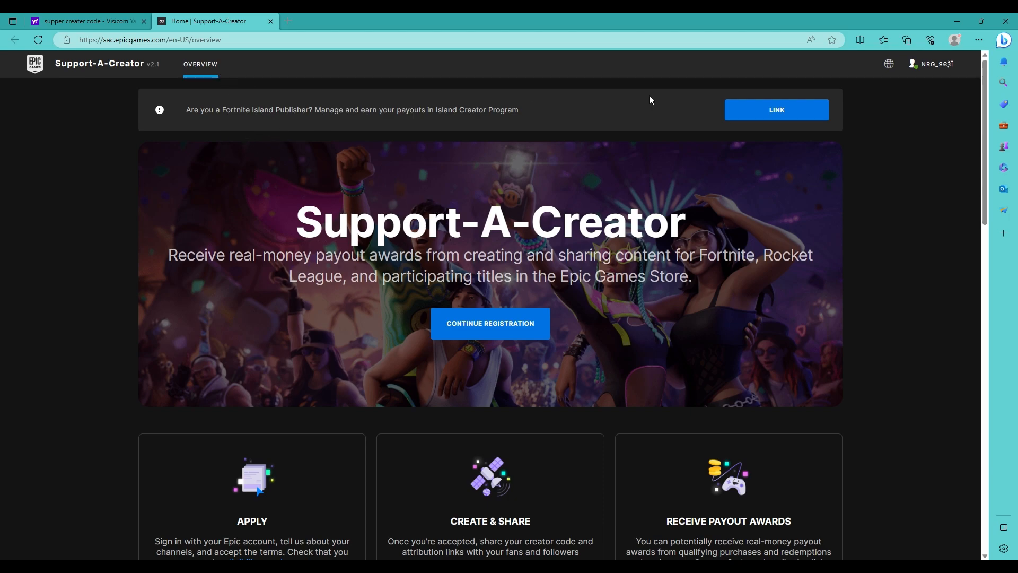
mouse_move(423, 127)
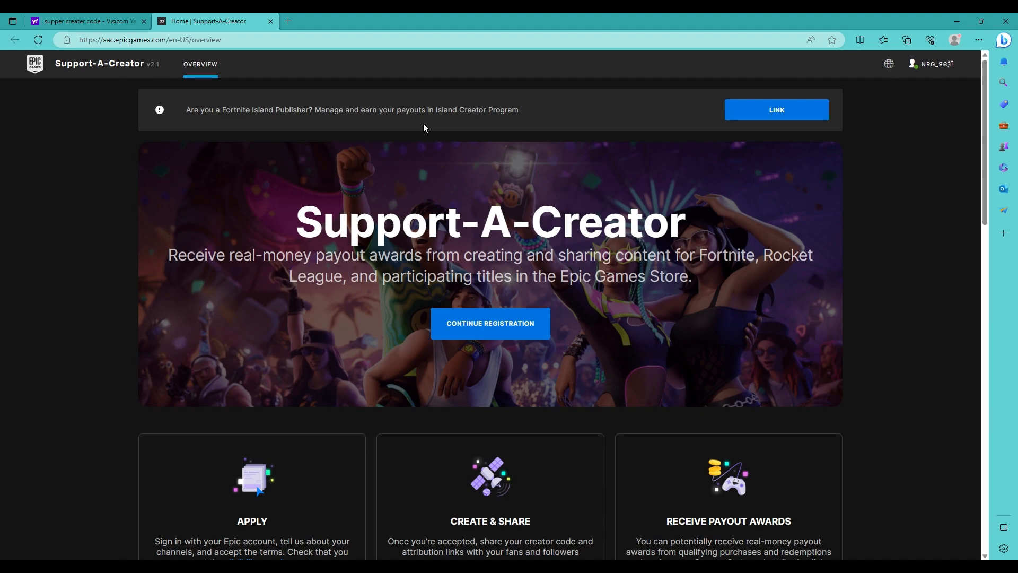
mouse_move(362, 201)
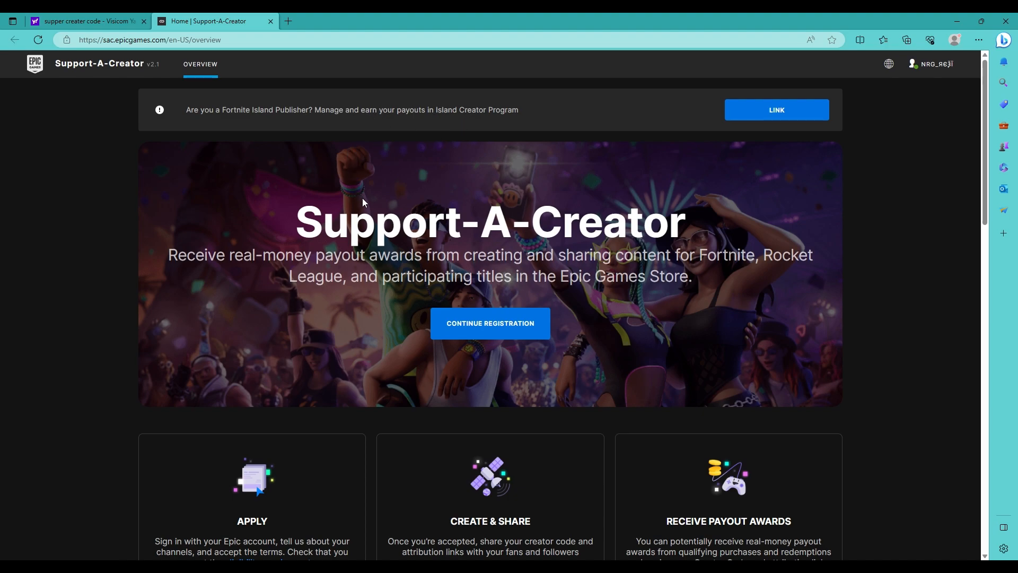
mouse_move(777, 293)
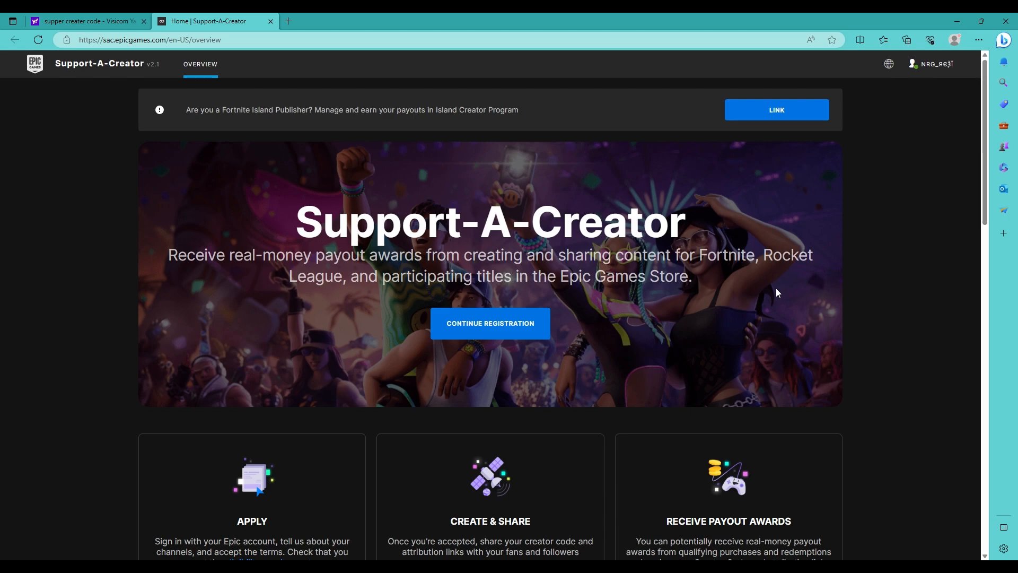
mouse_move(784, 281)
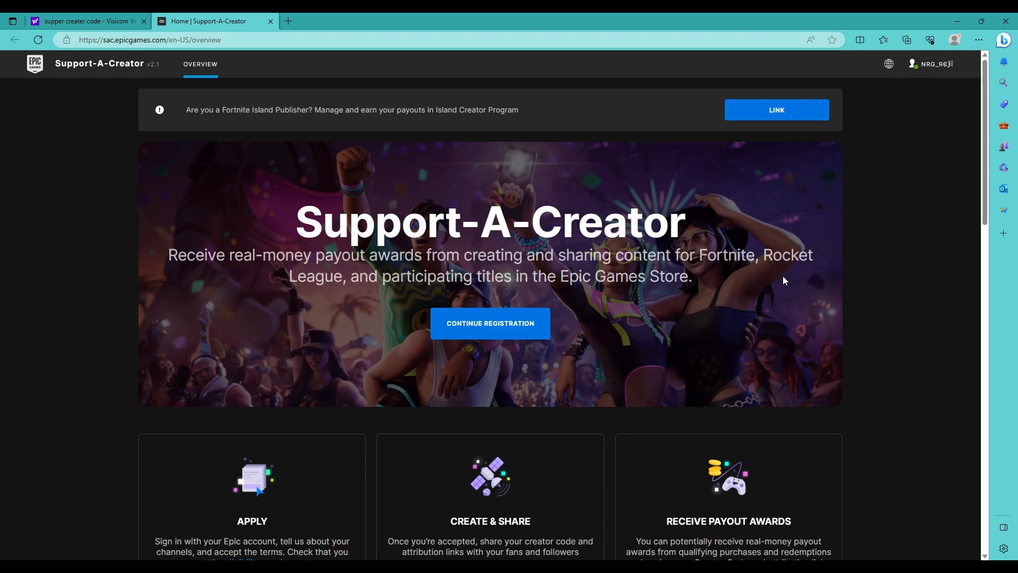